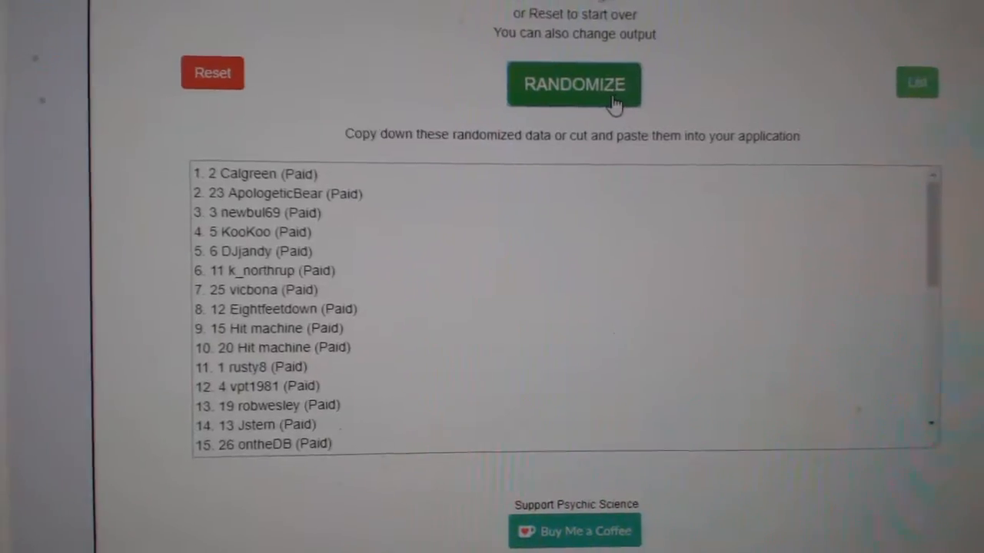
Randomize the 30 participant names and select the shuffled output list
left_click(575, 85)
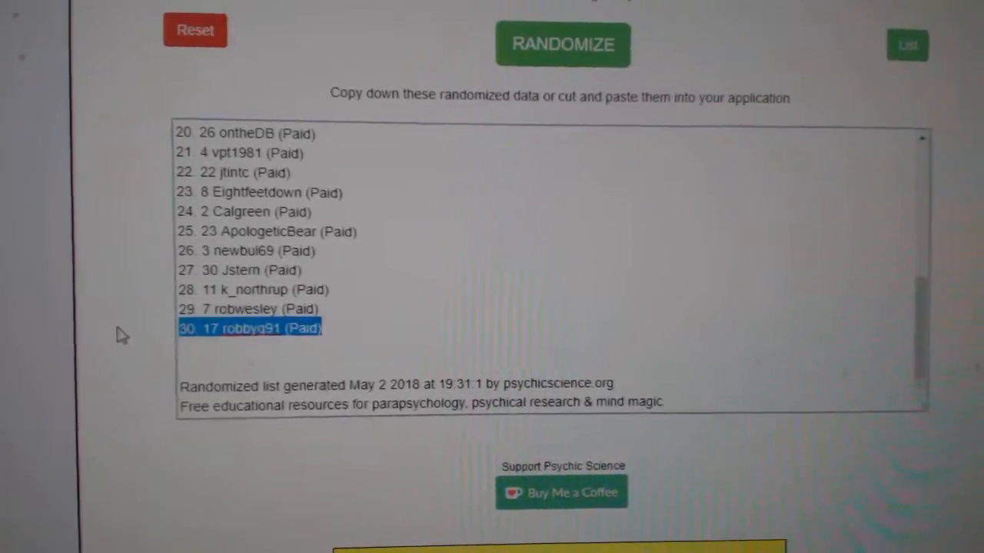
left_click(562, 45)
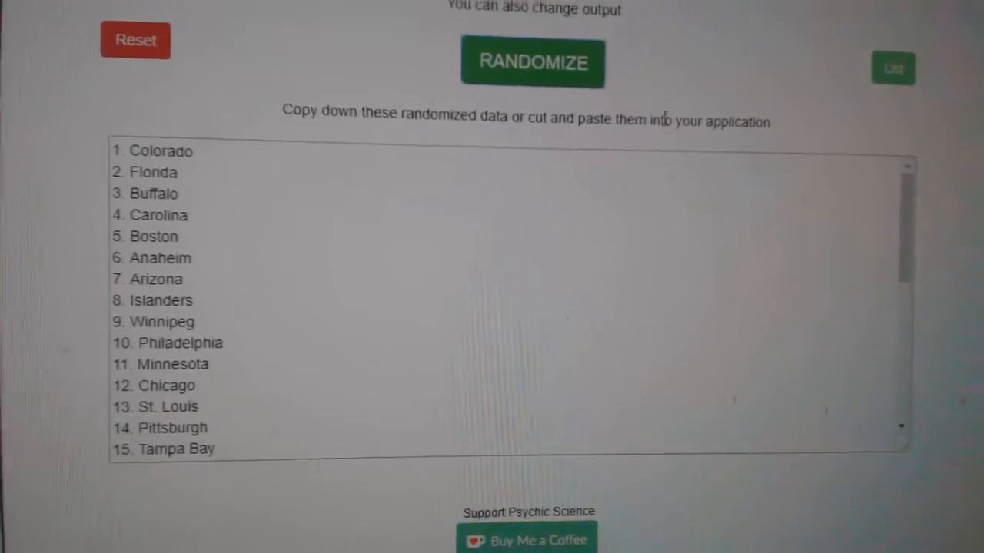
Select the 30 randomized NHL team names and copy them via the context menu
left_click(532, 62)
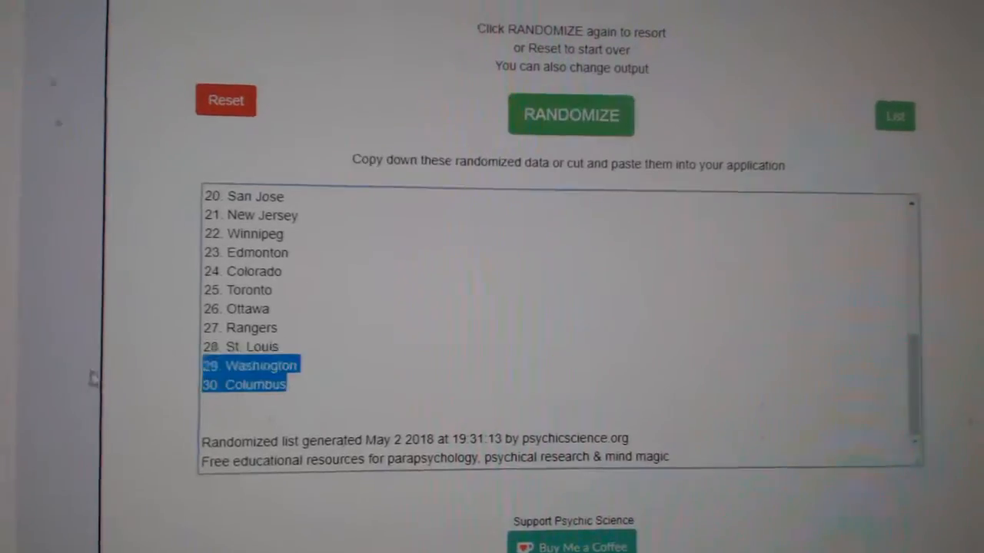
right_click(277, 289)
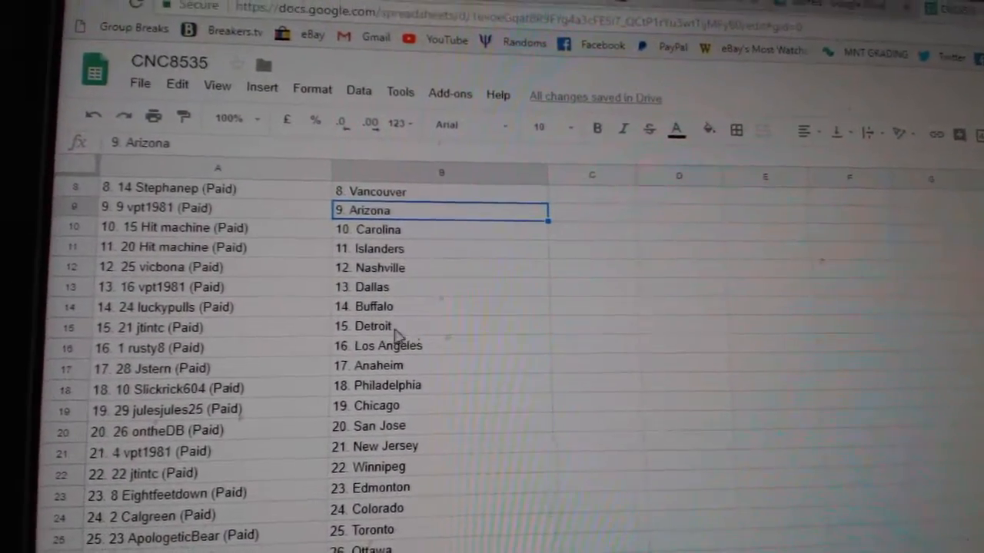
scroll("down", 3)
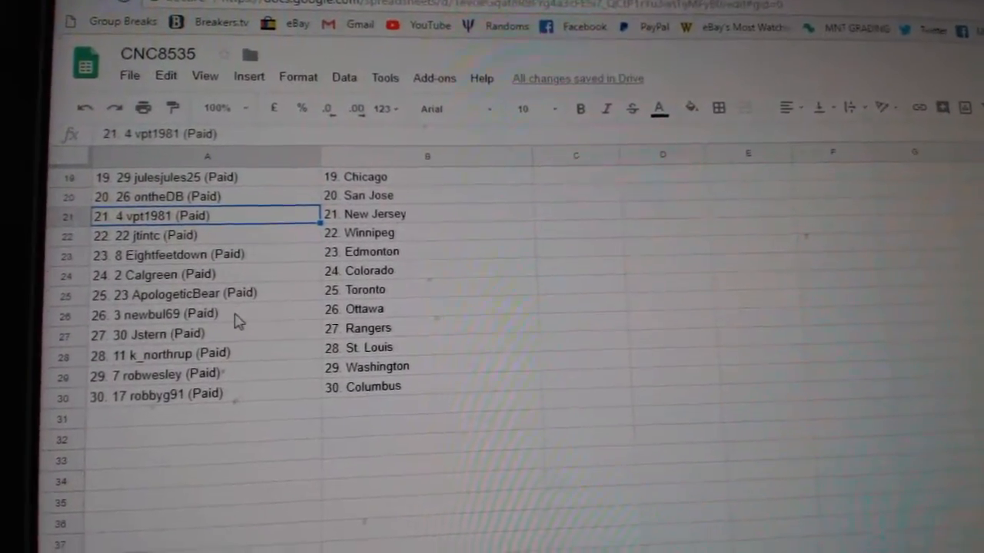
scroll("down", 3)
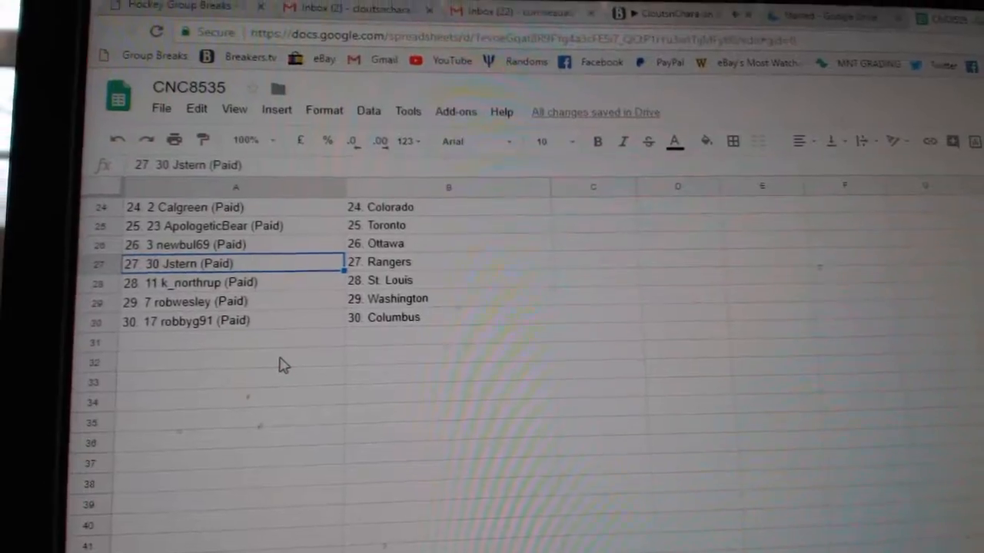